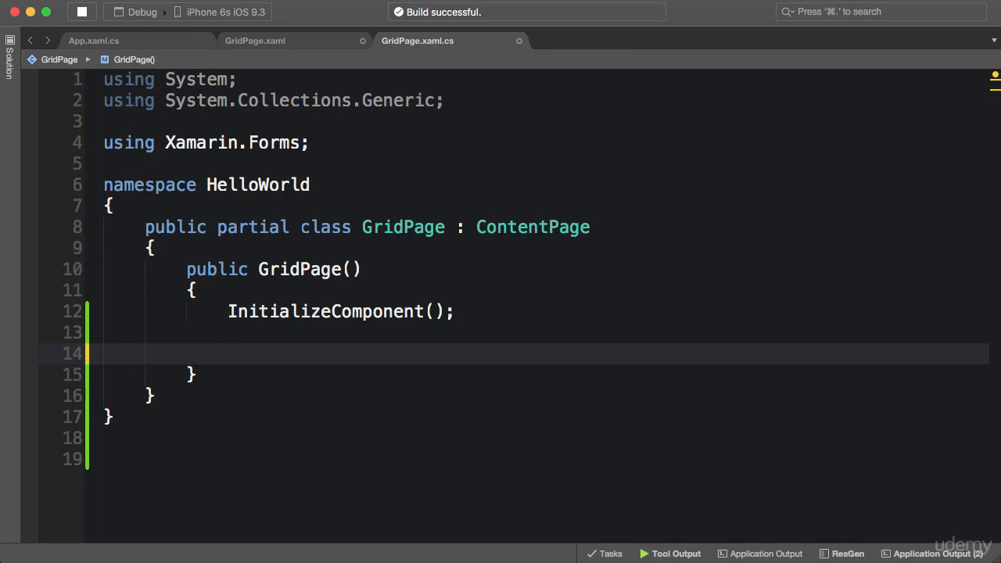
# Declare var grid = new Grid with RowSpacing 20 and ColumnSpacing 40 in the GridPage constructor.
pyautogui.write('var grid = new')
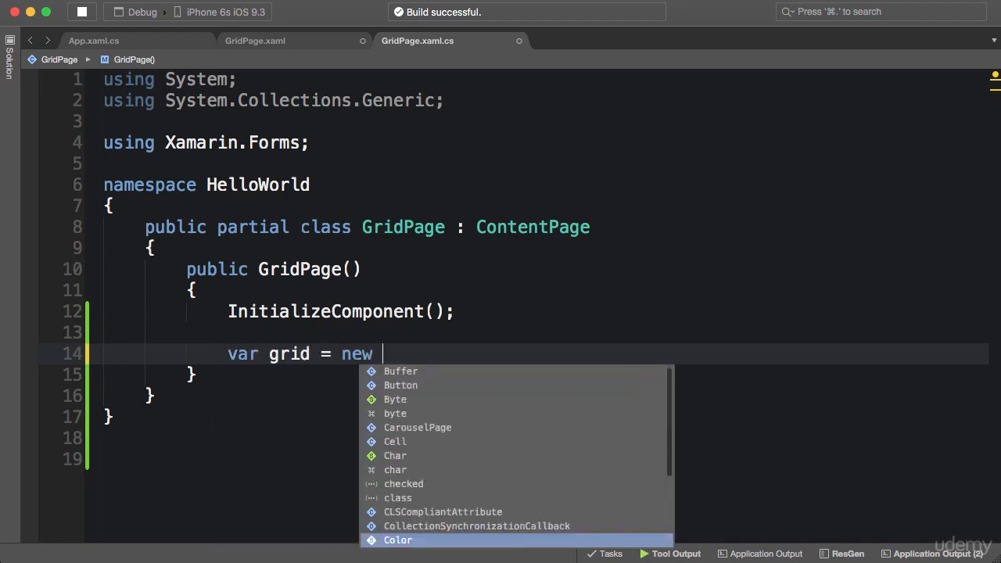
pyautogui.write('Grid')
pyautogui.write('RowSpacing = 20,')
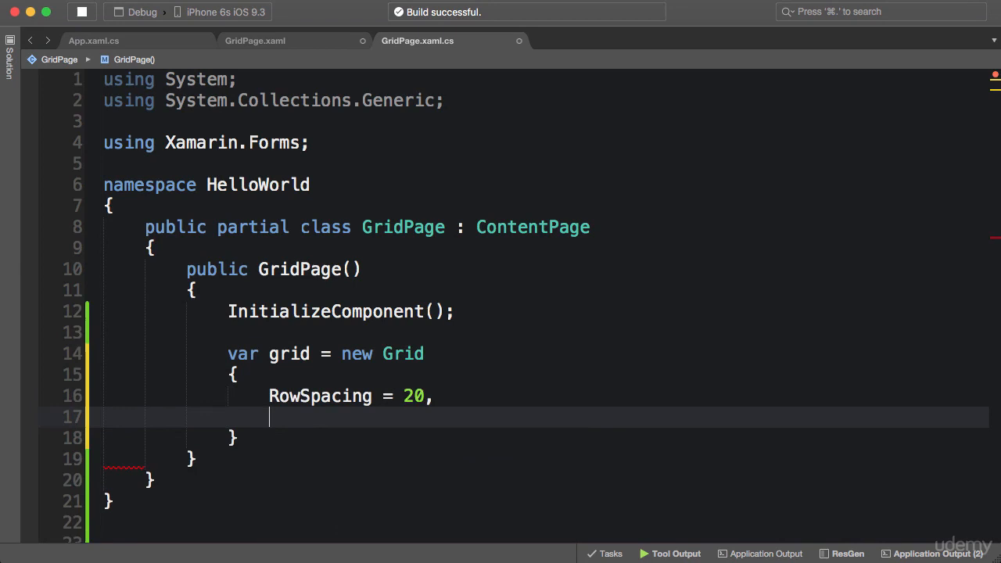
pyautogui.write('ColumnSpacing = 40')
pyautogui.click(513, 437)
pyautogui.write(';')
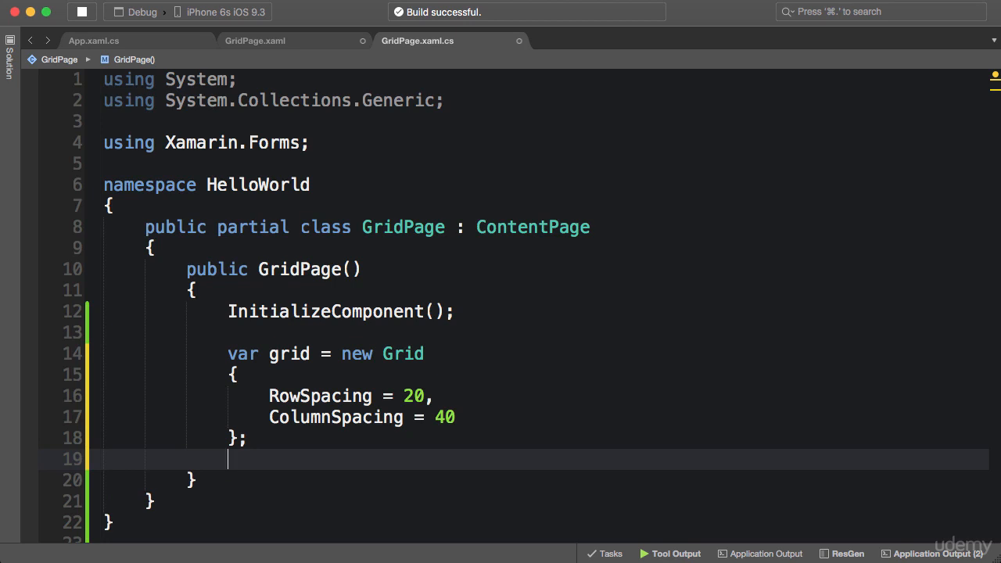
# Add grid.Children.Add(new Label { Text = "Label 1" }, 0, 0); via IntelliSense.
pyautogui.write('grid.Children.Add(')
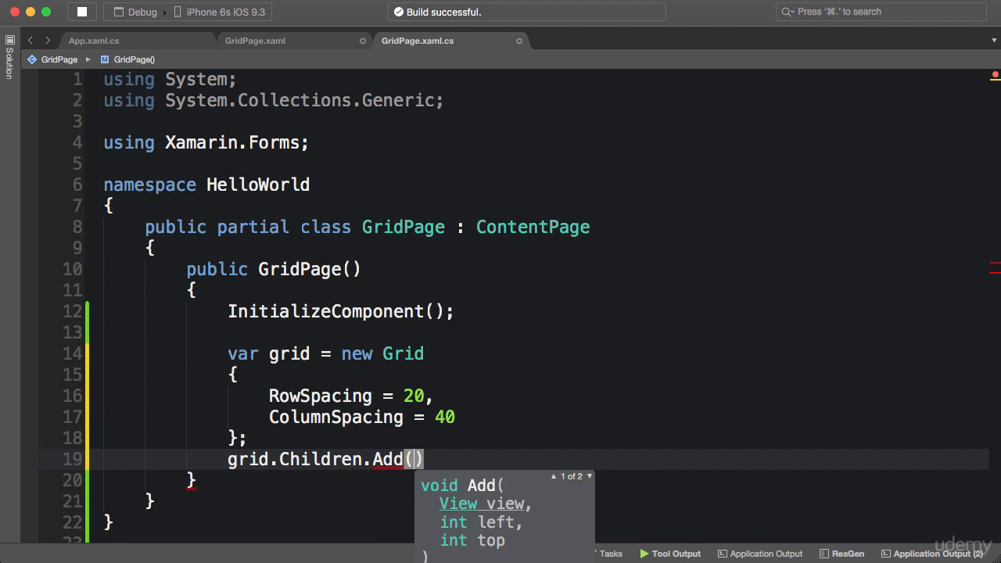
pyautogui.write('new')
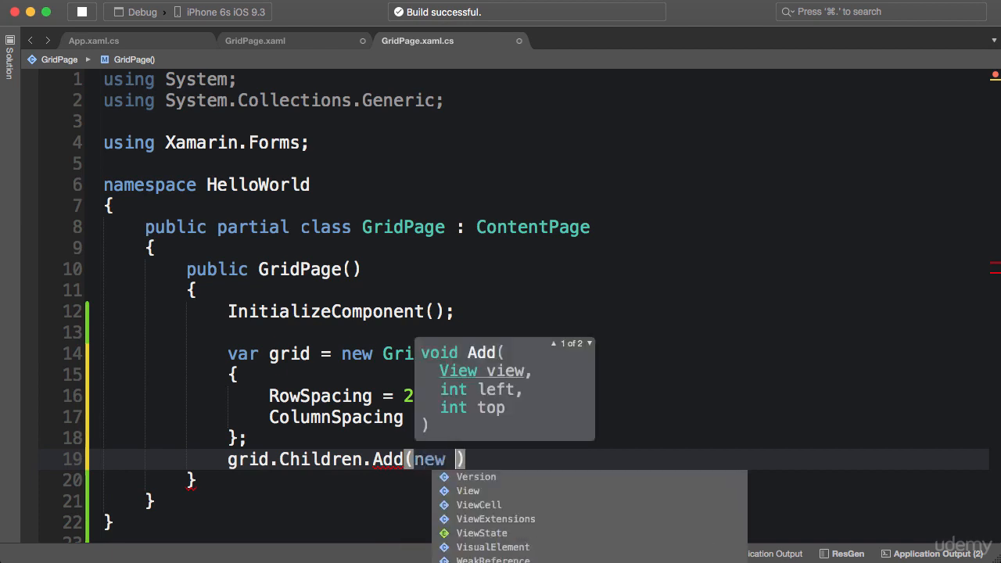
pyautogui.write('Label { Text = "')
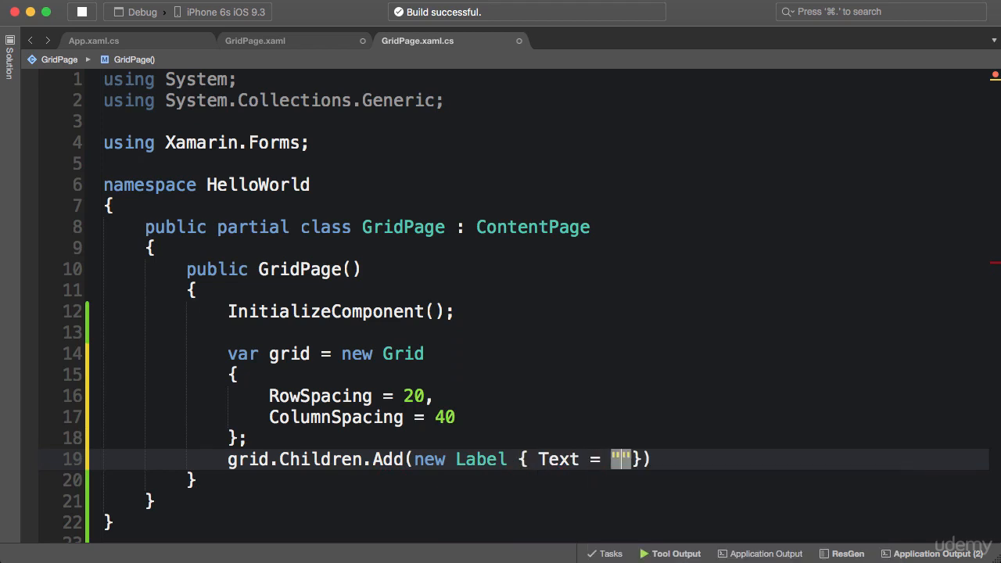
pyautogui.write('Label 1" },')
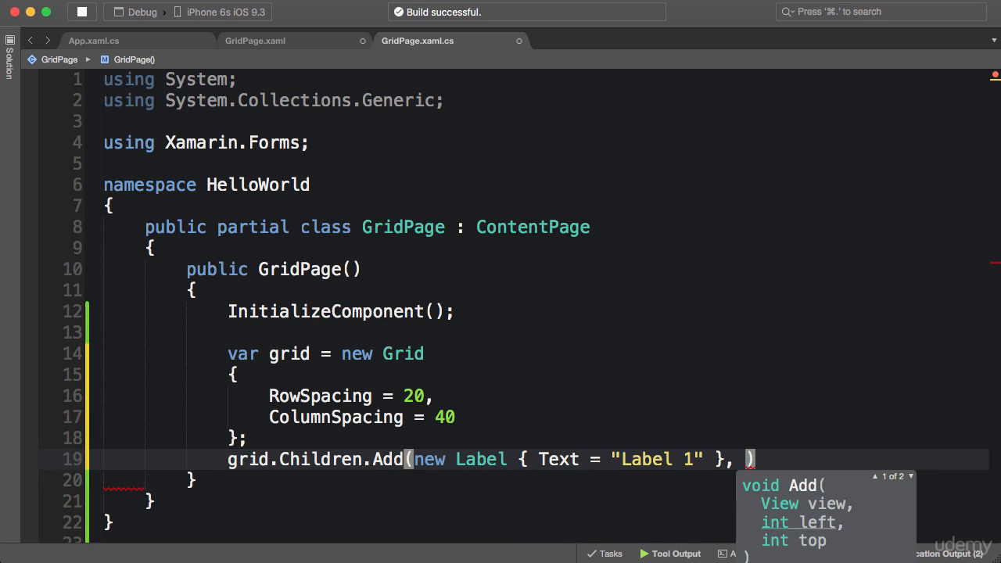
pyautogui.write('0')
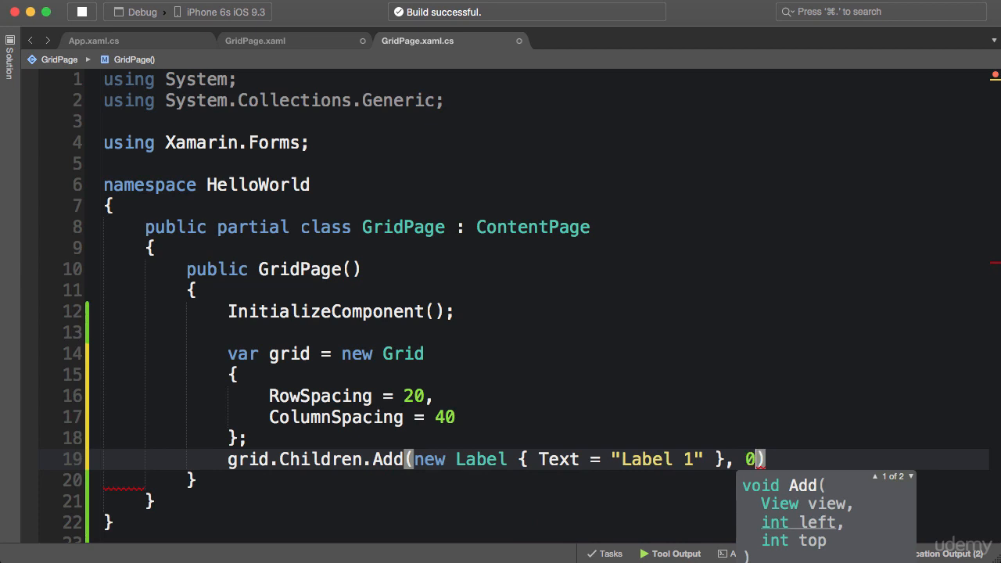
pyautogui.write(',')
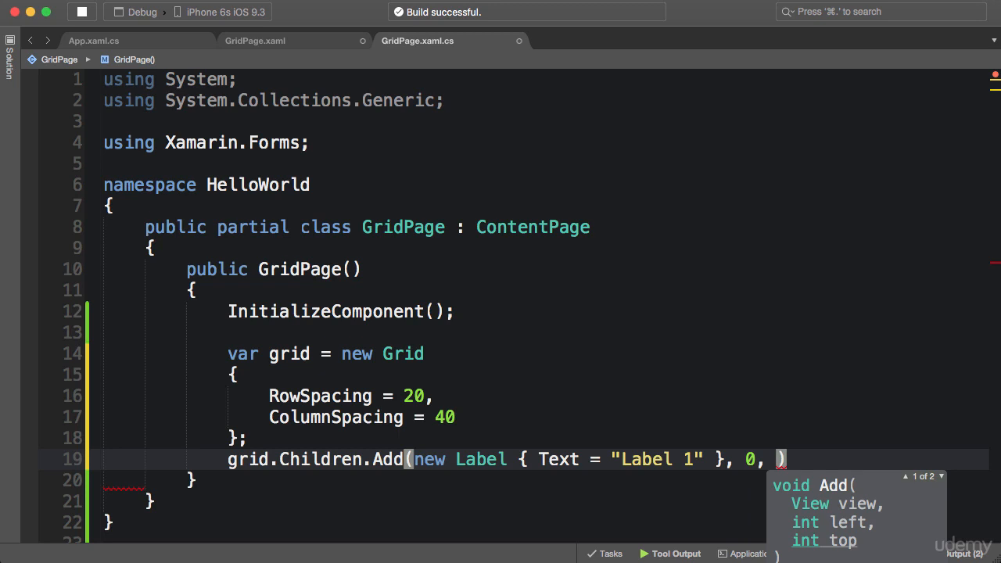
pyautogui.write('0')
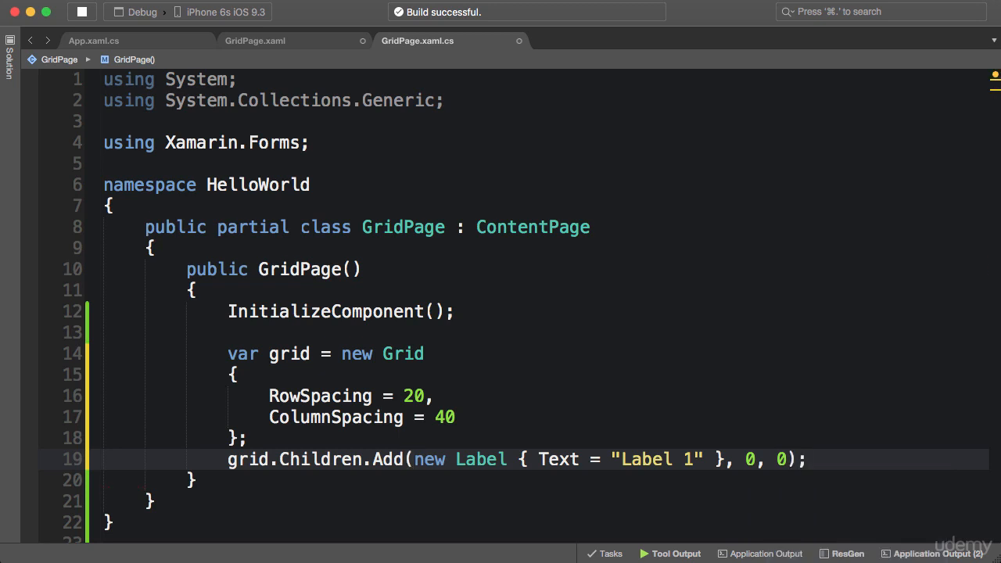
pyautogui.click(807, 460)
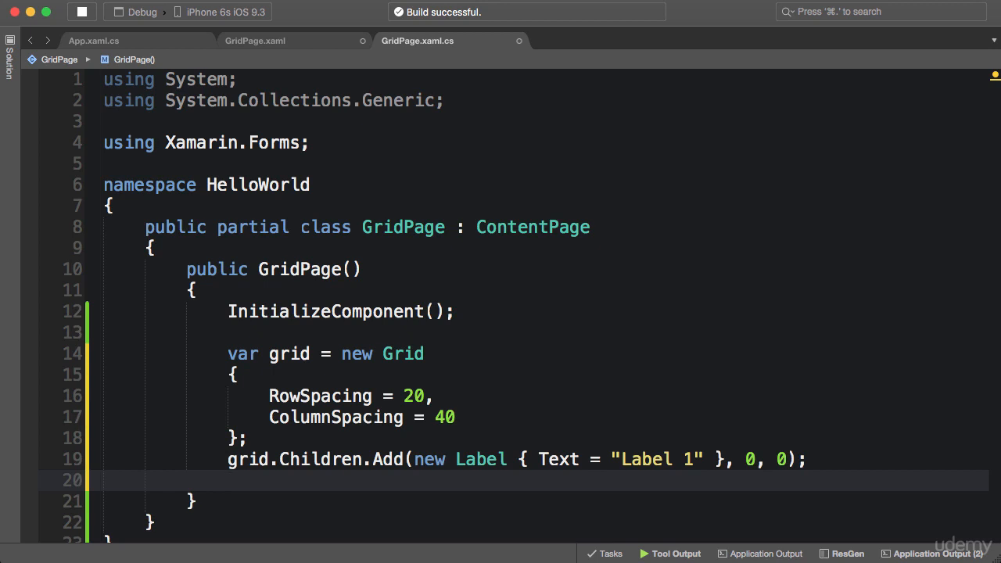
# Start a Grid.SetRowSpan call and extract the label into var label = new Label { Text = "Label 1" };.
pyautogui.write('Grid.')
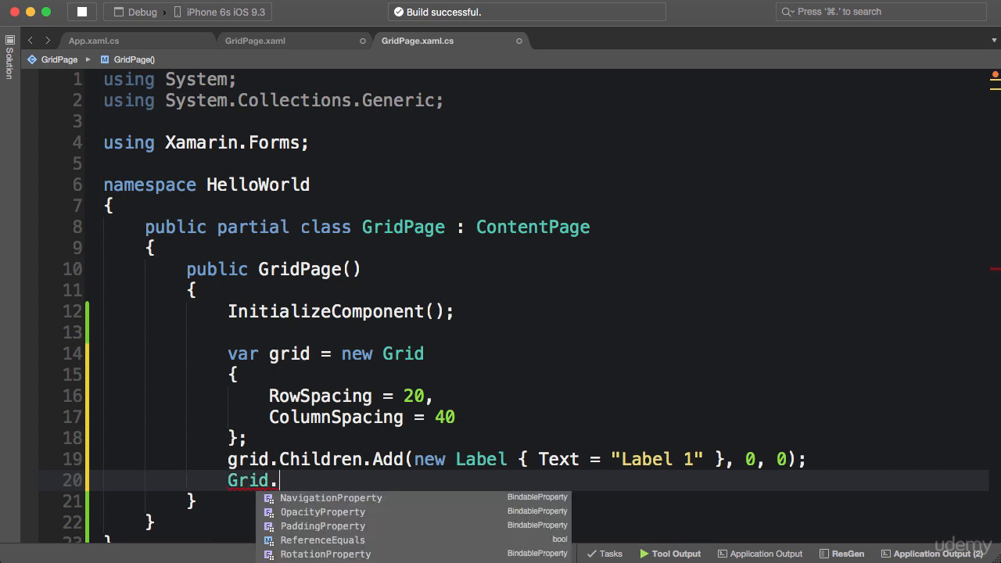
pyautogui.write('SetRowSpan();')
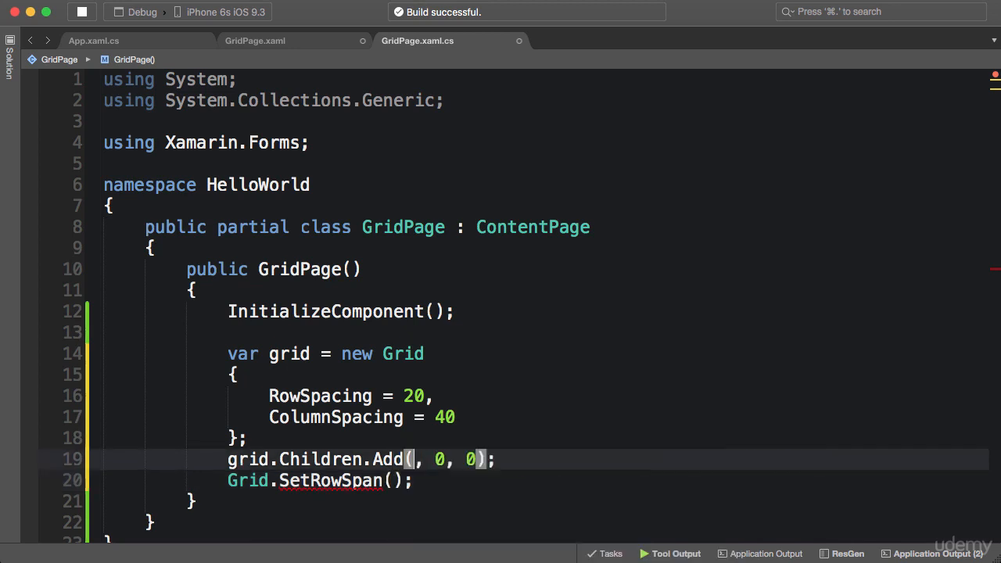
pyautogui.write('var la')
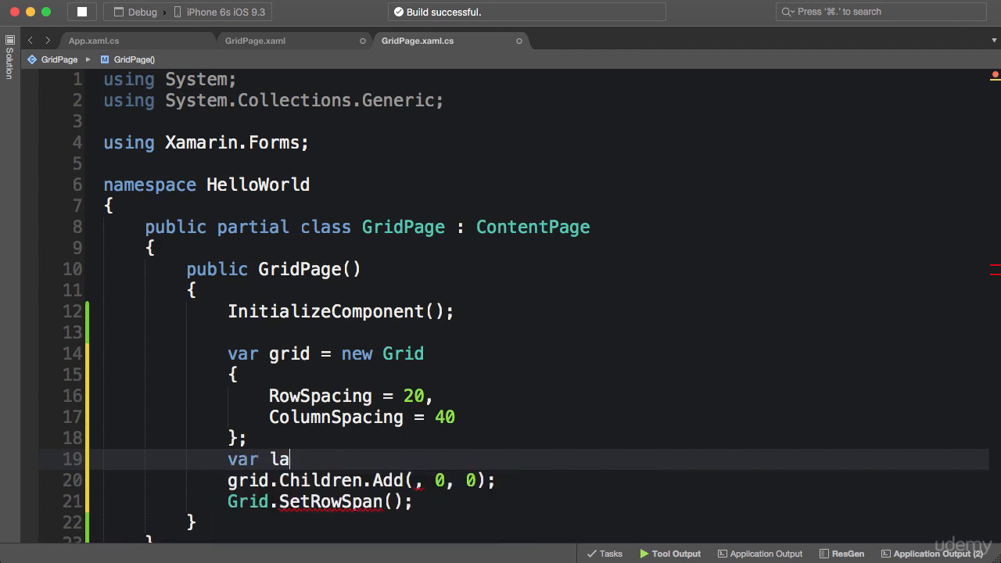
pyautogui.write('bel = new Label { Text = "Label 1" };')
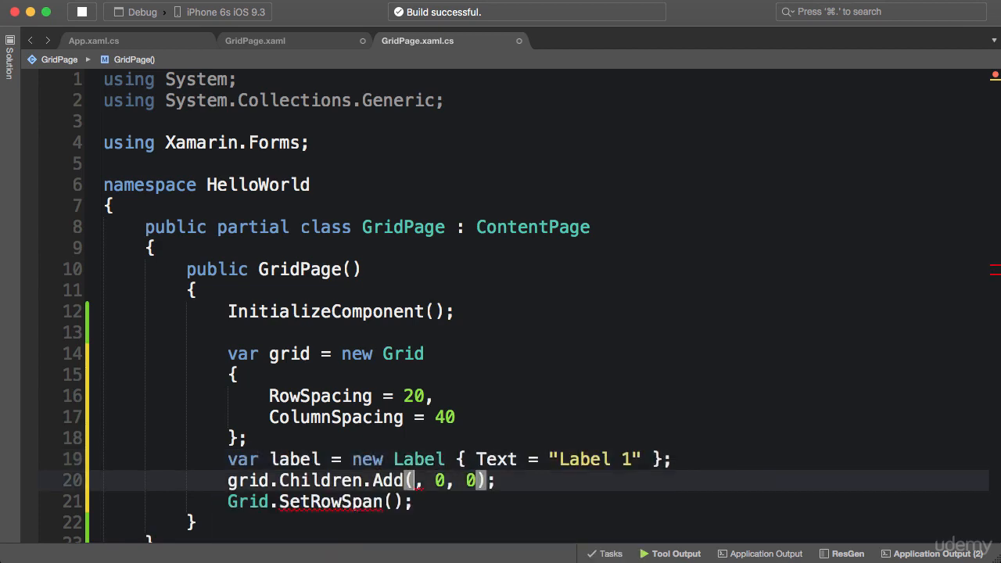
# Pass label to Children.Add and complete Grid.SetRowSpan(label, 2);.
pyautogui.write('label')
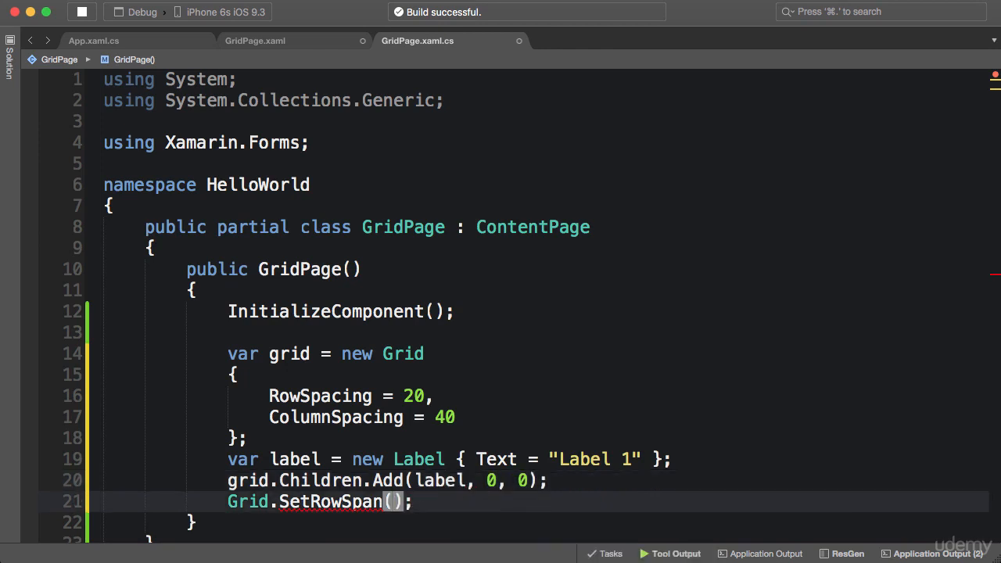
pyautogui.write('label,')
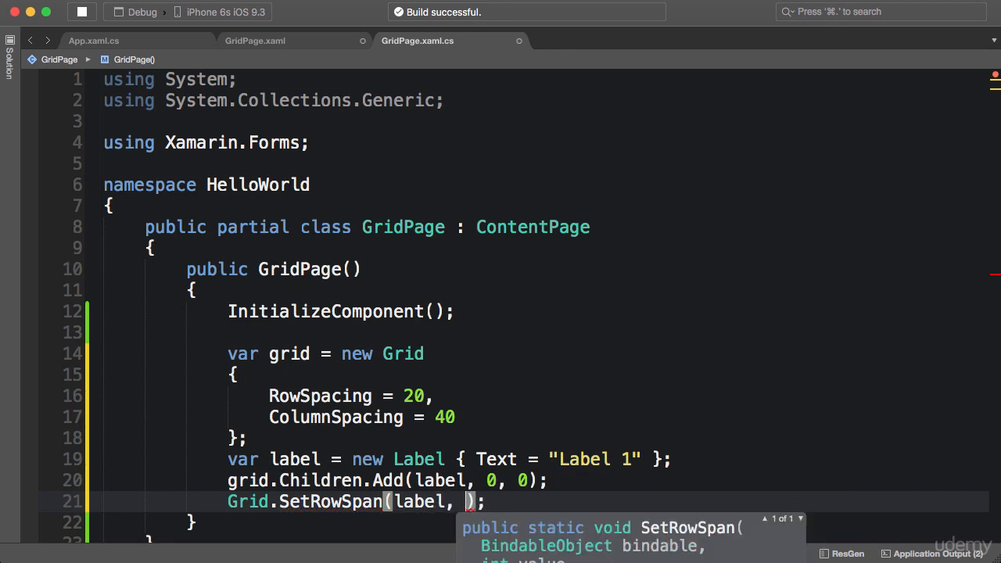
pyautogui.write('2')
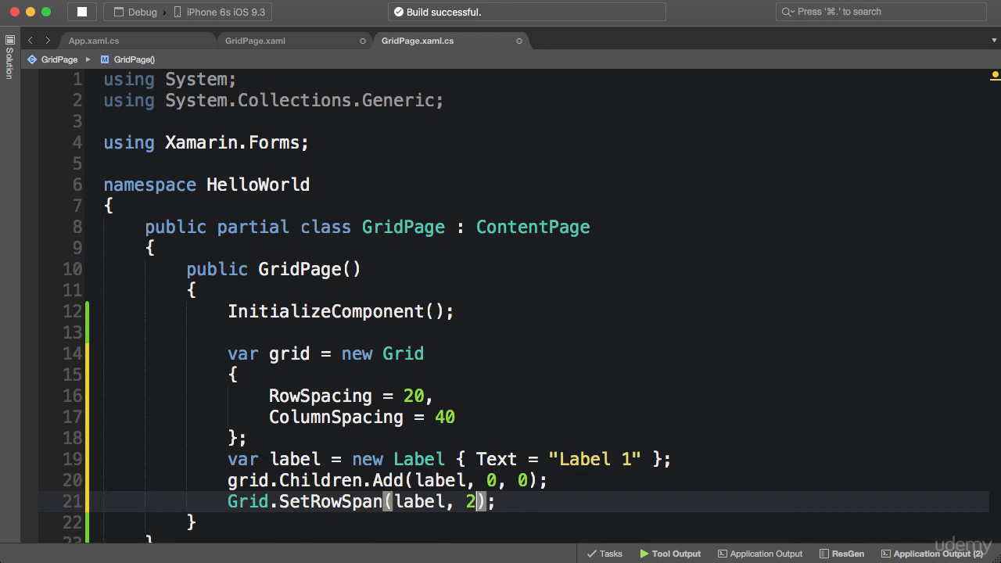
pyautogui.write('Gr')
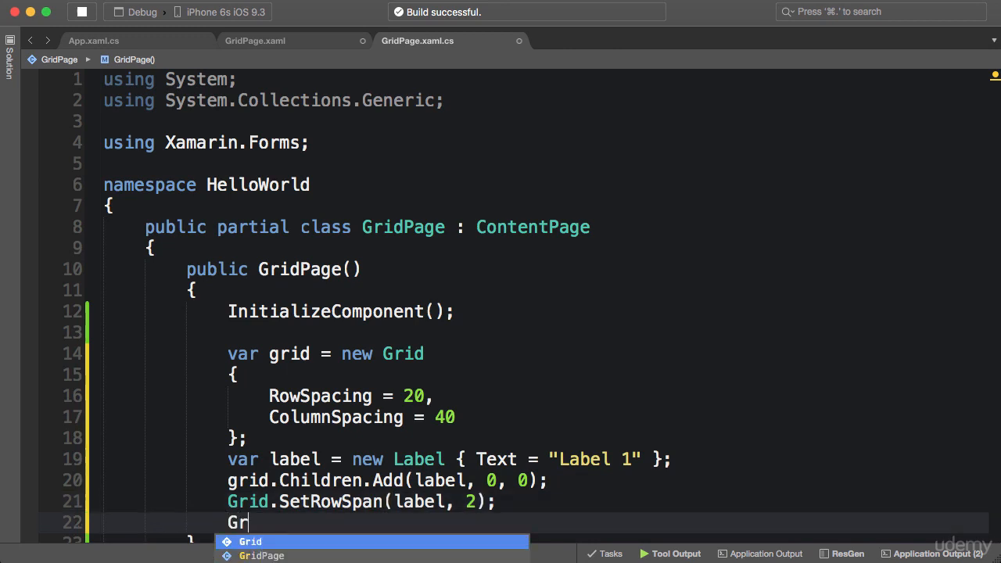
# Add Grid.SetColumnSpan(label, 2); below the row span call.
pyautogui.write('id.SetColumnSpan();')
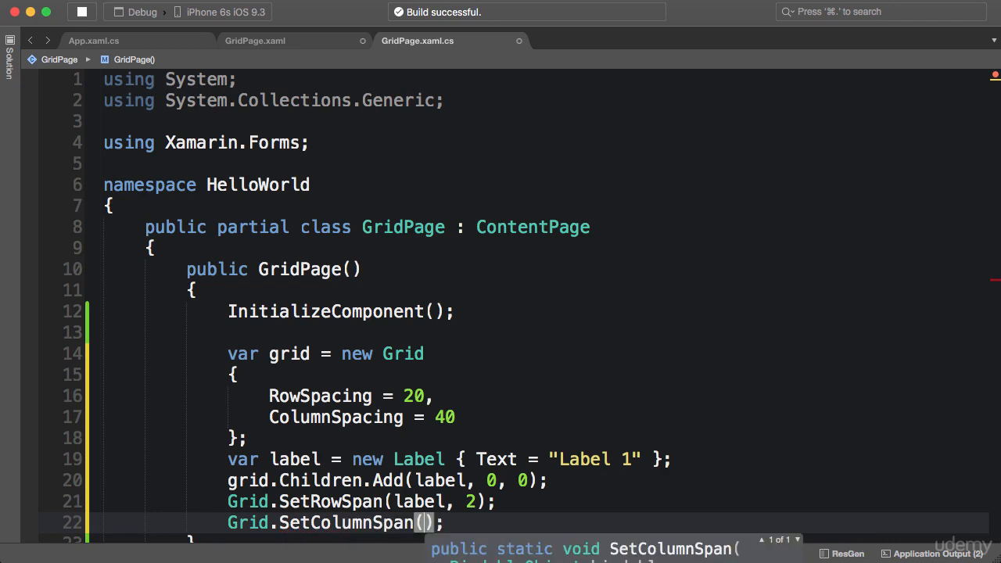
pyautogui.write('label, 2')
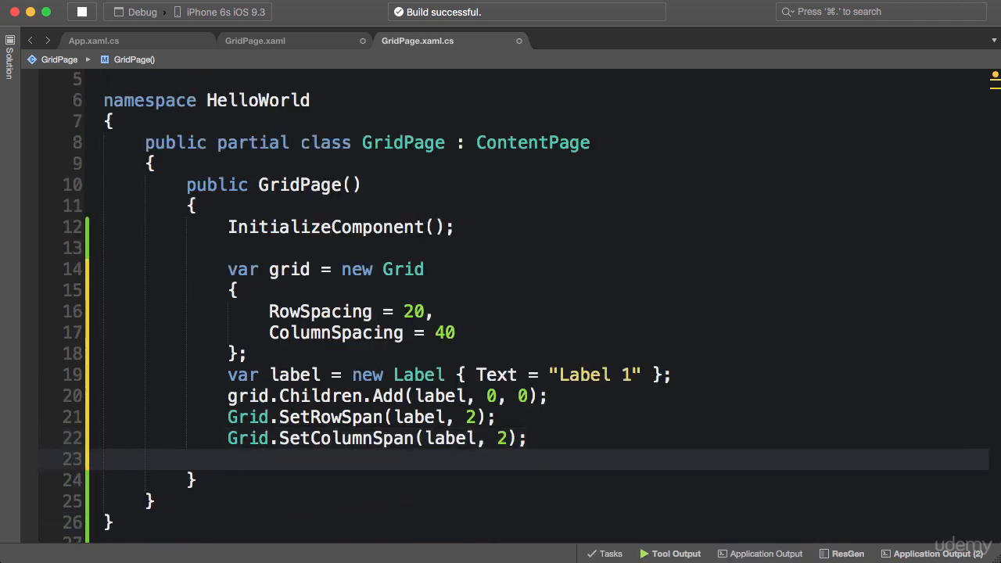
pyautogui.click(228, 459)
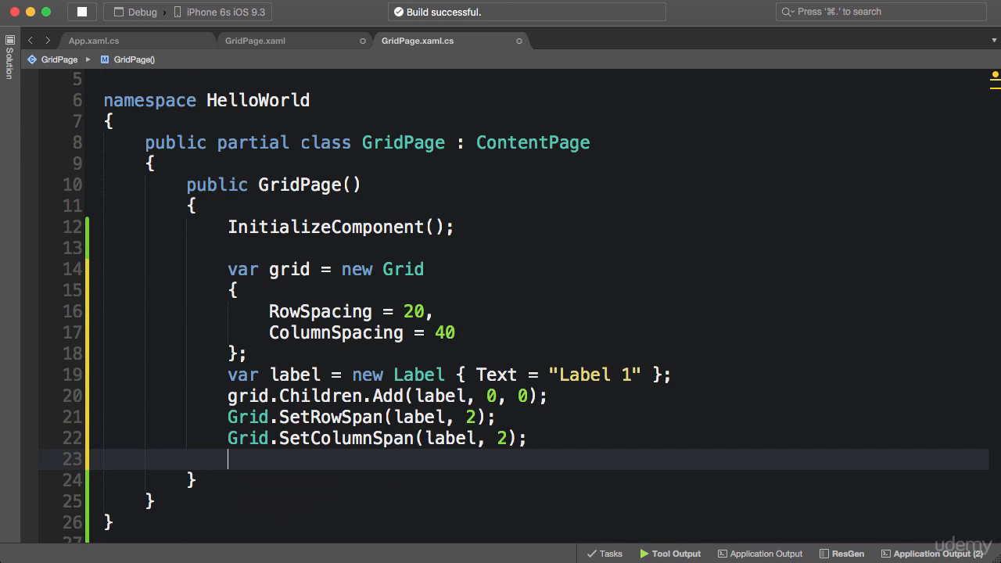
# Add Grid.SetRow(label, 0); and Grid.SetColumn(label, 0); below the span calls.
pyautogui.write('Grid')
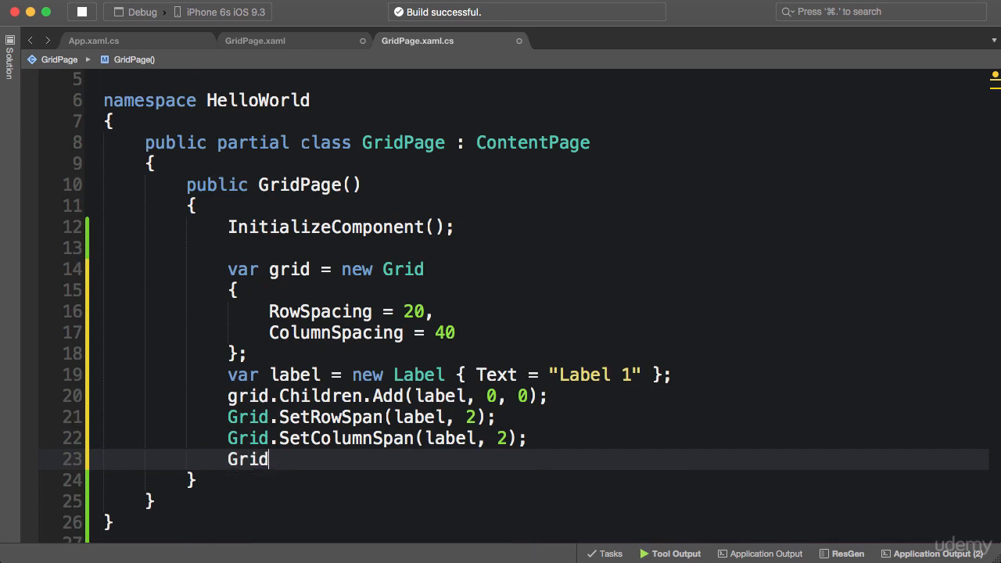
pyautogui.write('.SetRow();')
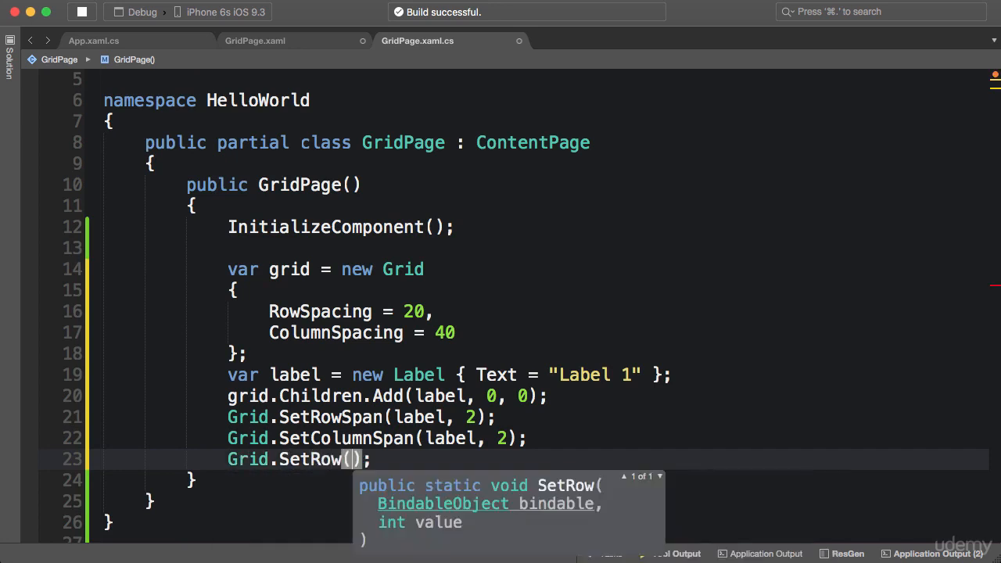
pyautogui.write('label, 0')
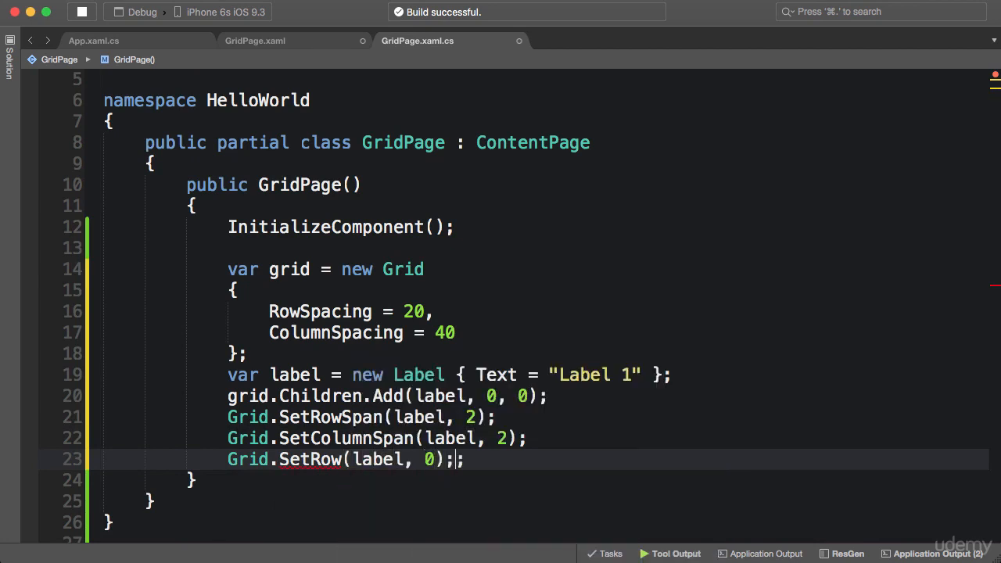
pyautogui.write('Grid.')
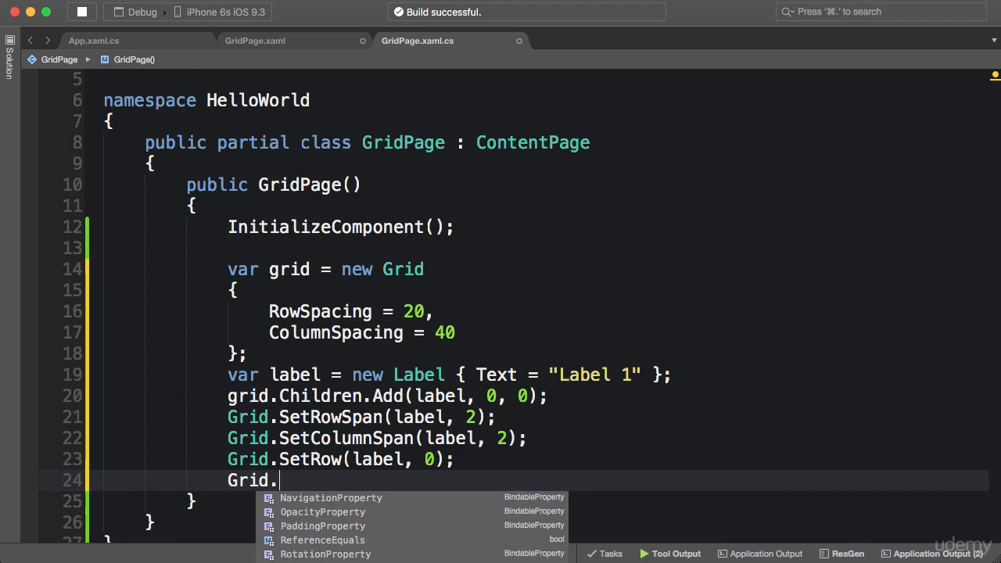
pyautogui.write('SetColumn();')
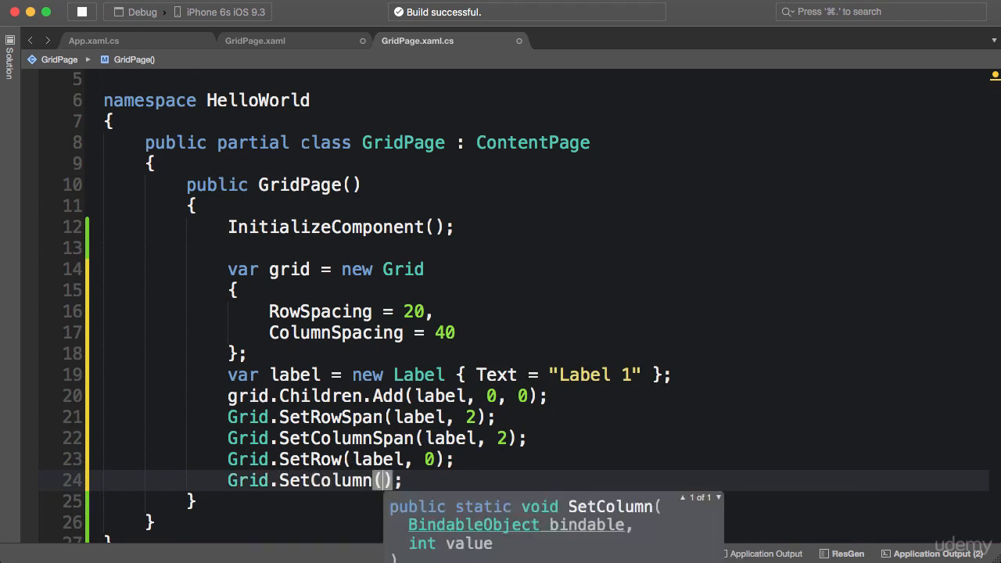
pyautogui.write('label,')
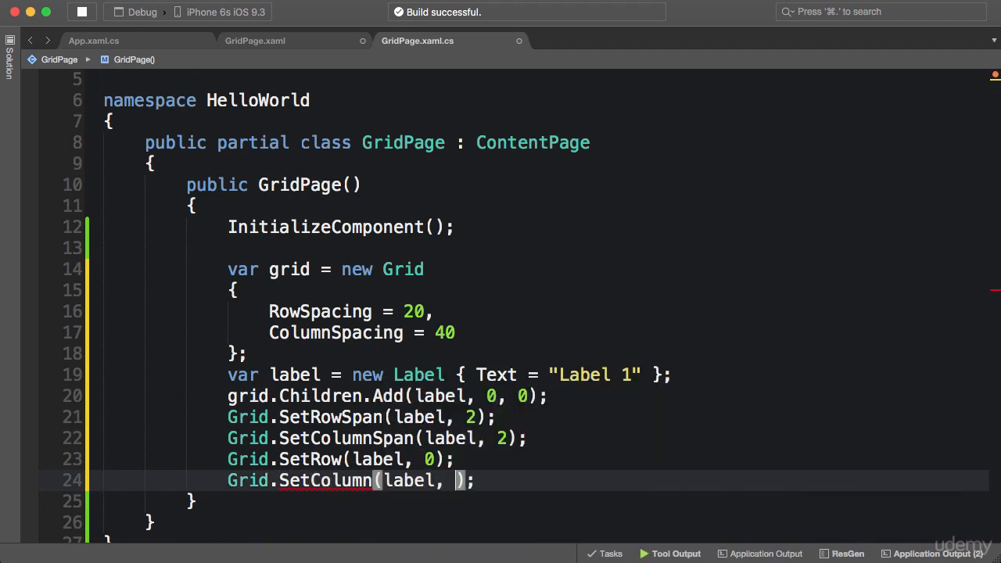
pyautogui.write('0')
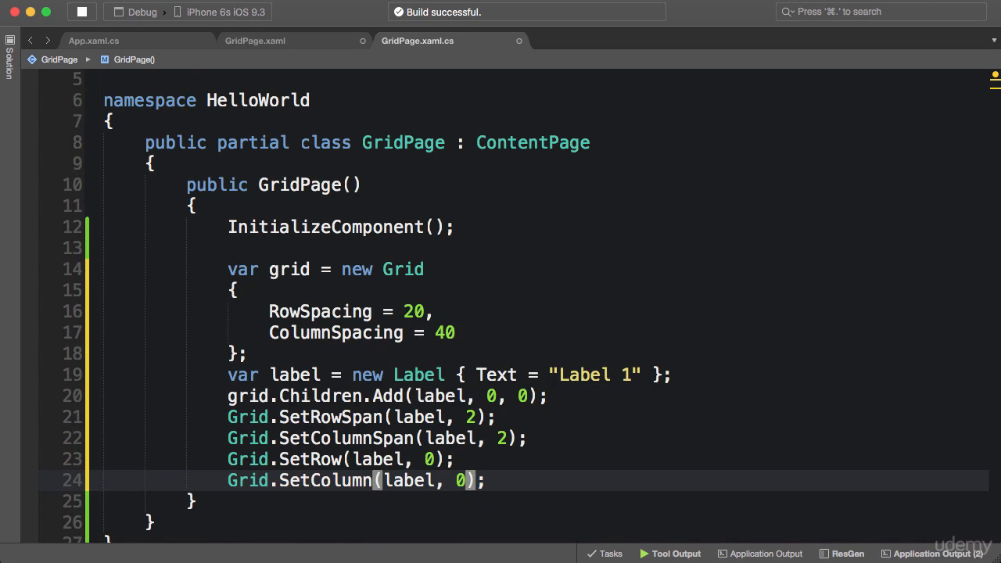
pyautogui.moveTo(228, 460); pyautogui.dragTo(484, 480)
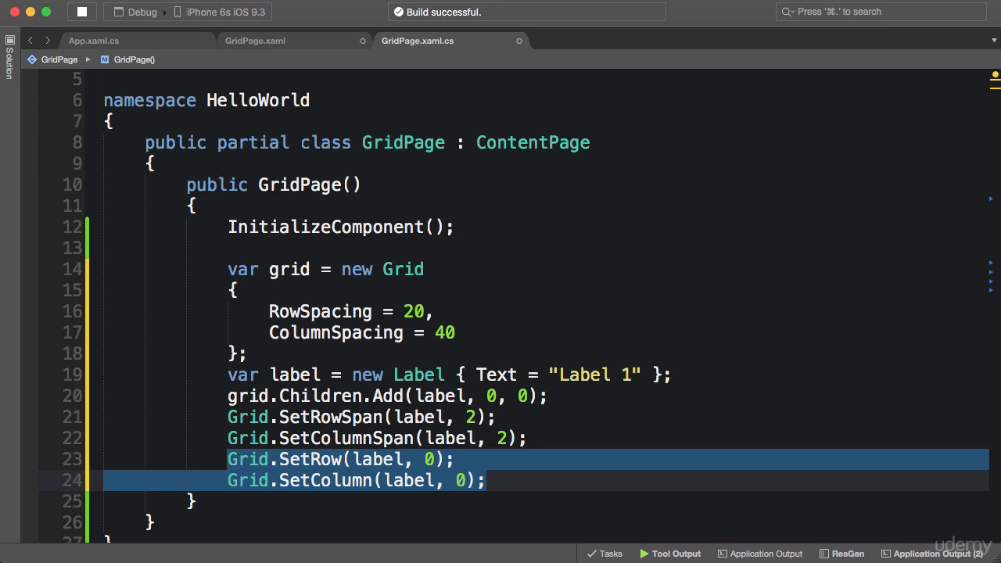
pyautogui.click(257, 41)
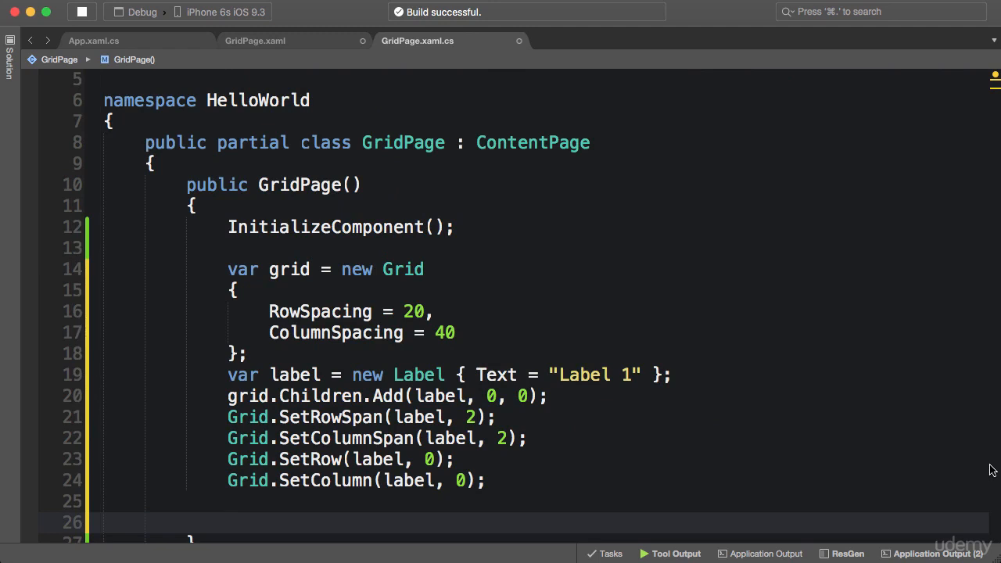
# Begin grid.RowDefinitions.Add(new RowDefinition { }) on the empty line 26.
pyautogui.click(228, 523)
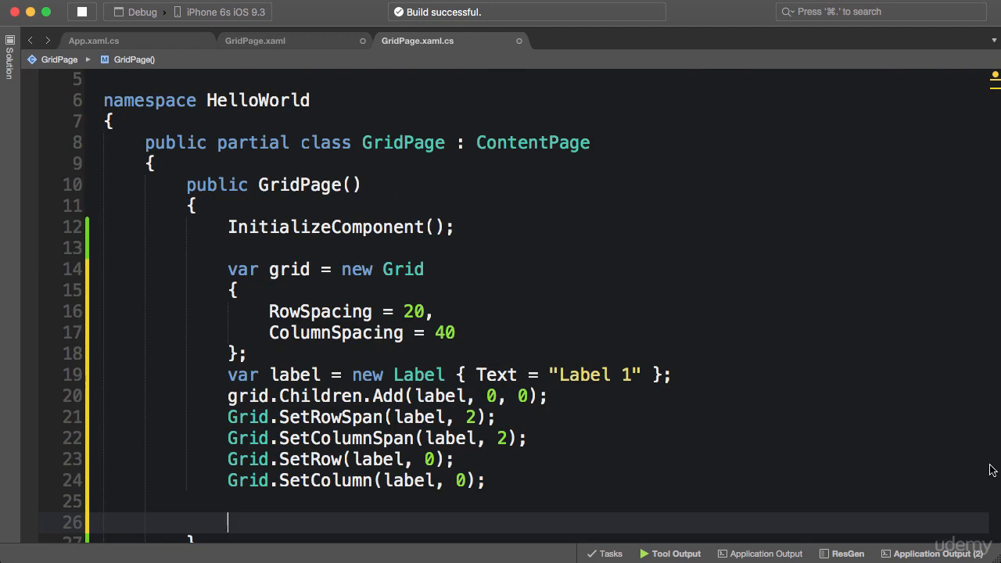
pyautogui.write('gri')
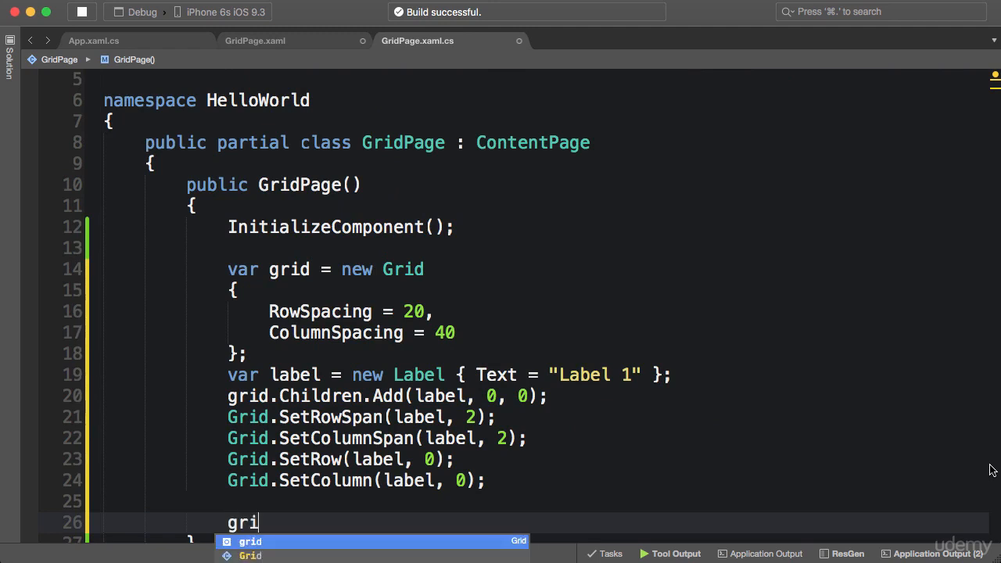
pyautogui.write('d.RowDefinitions.Add(')
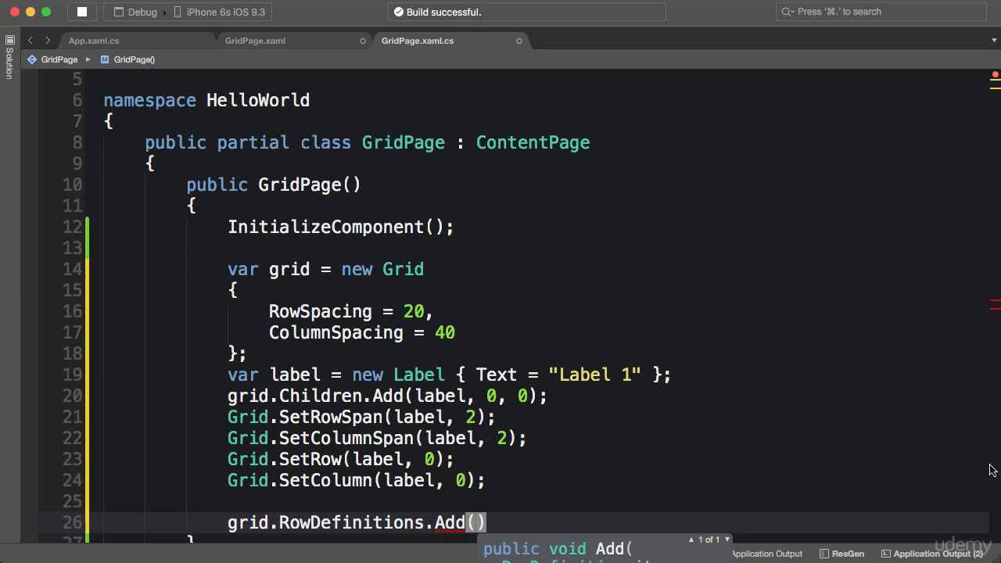
pyautogui.write('new RowDefinition')
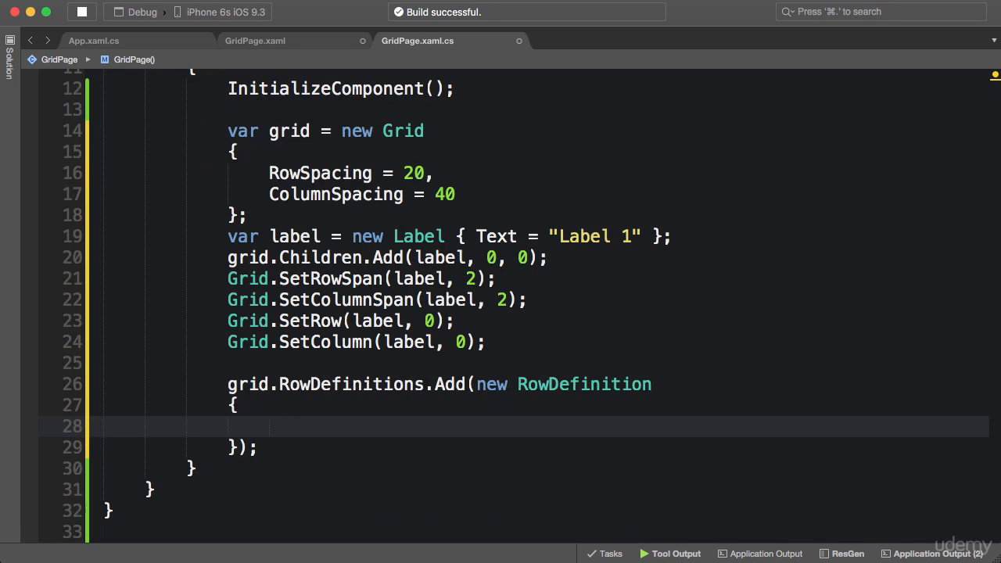
# Set Height = new GridLength(100, GridUnitType.Absolute) and select the block for copying.
pyautogui.click(269, 426)
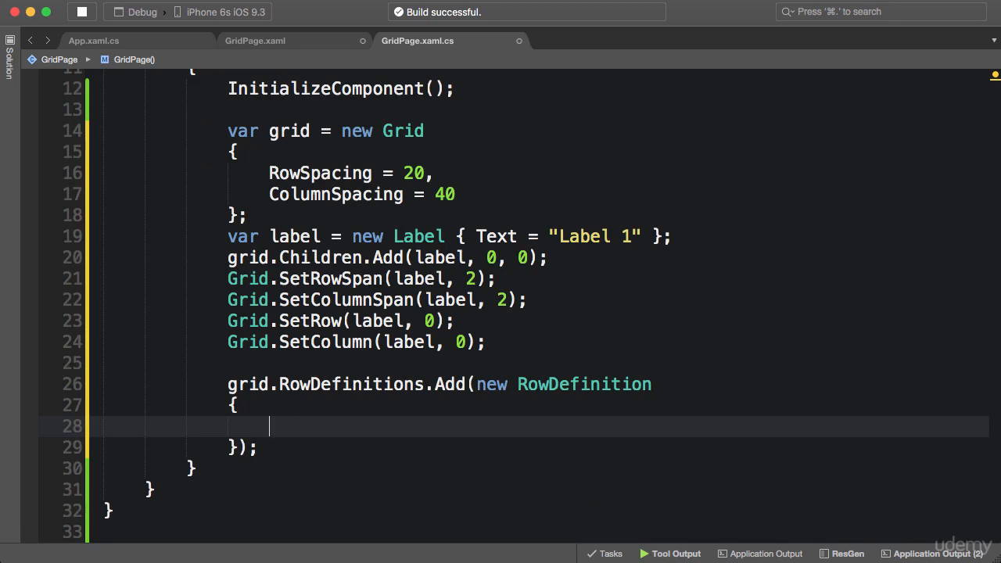
pyautogui.write('Height')
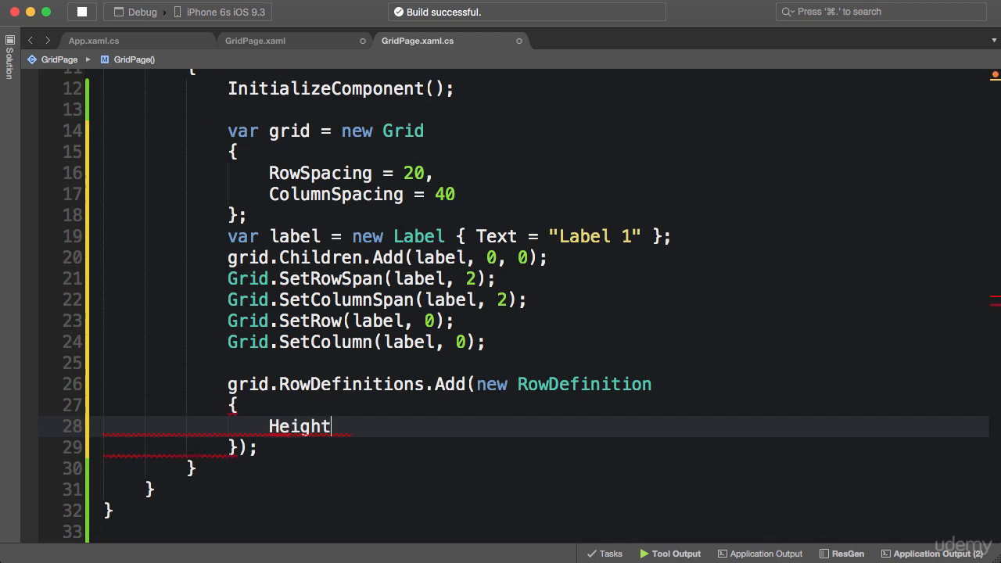
pyautogui.write('= new GridLength')
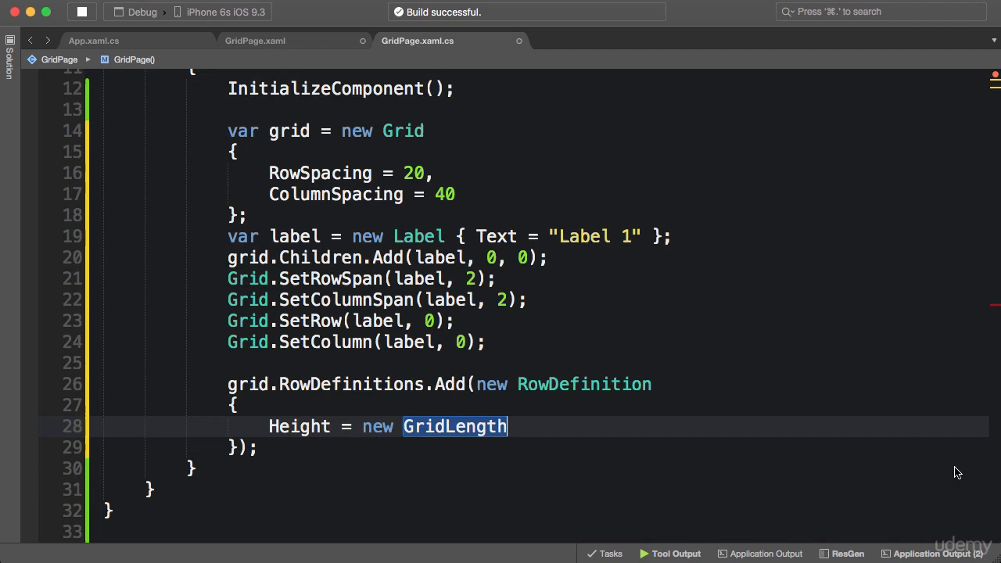
pyautogui.write('()')
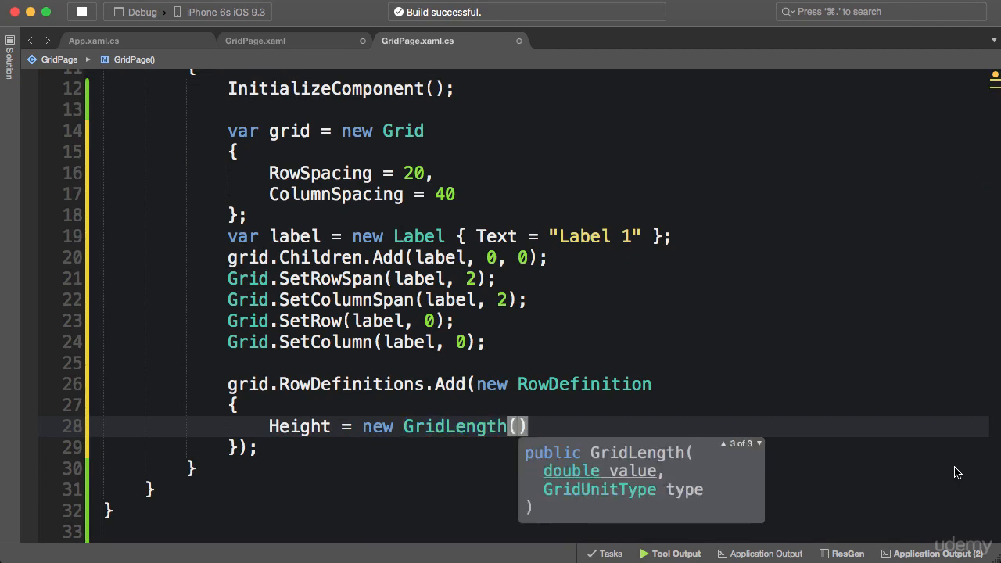
pyautogui.write('10')
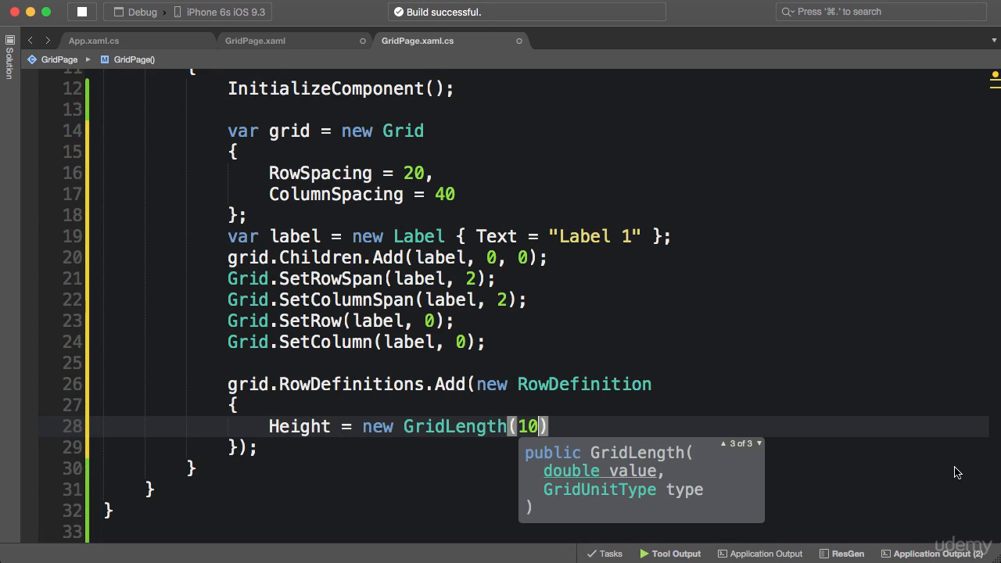
pyautogui.write('0,')
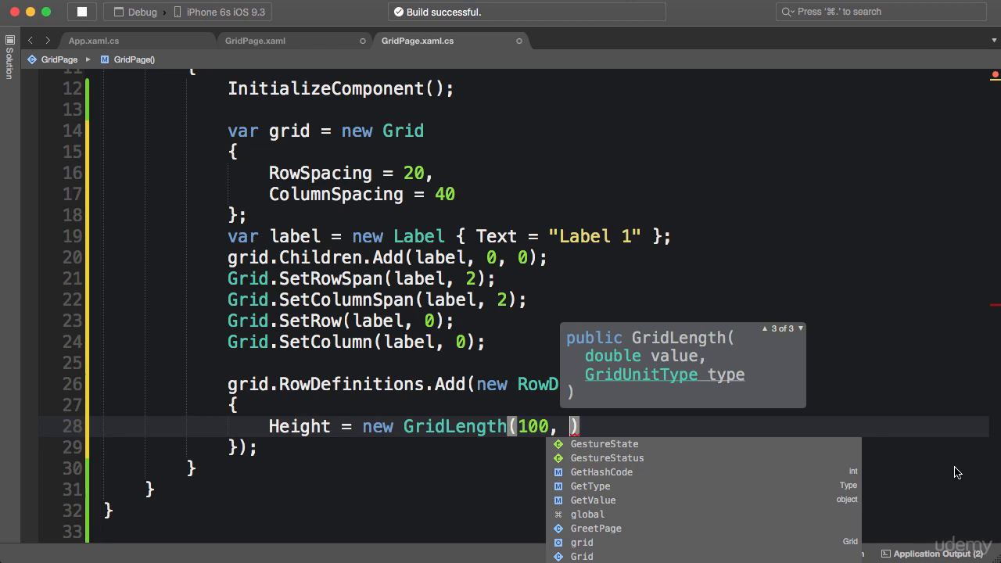
pyautogui.write('GridUnitType.Absolute')
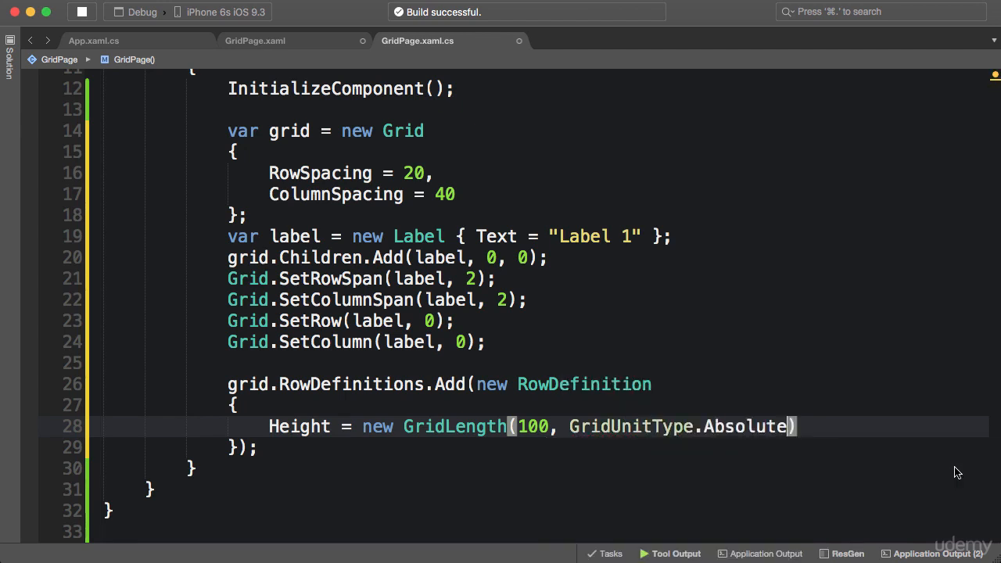
pyautogui.moveTo(228, 385); pyautogui.dragTo(256, 447)
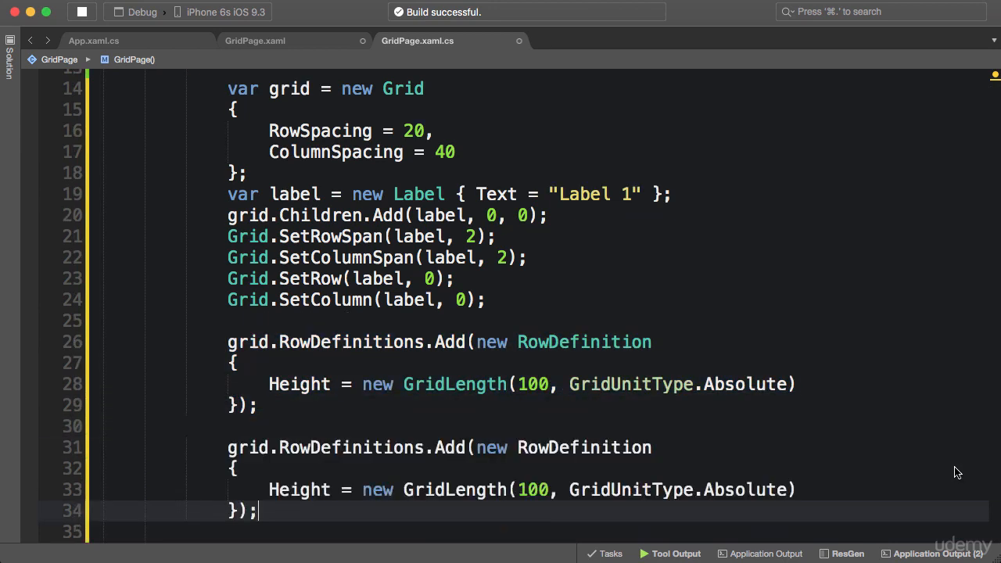
# Paste a third RowDefinition block with absolute height 100 and move to the second row's height.
pyautogui.scroll(-3)
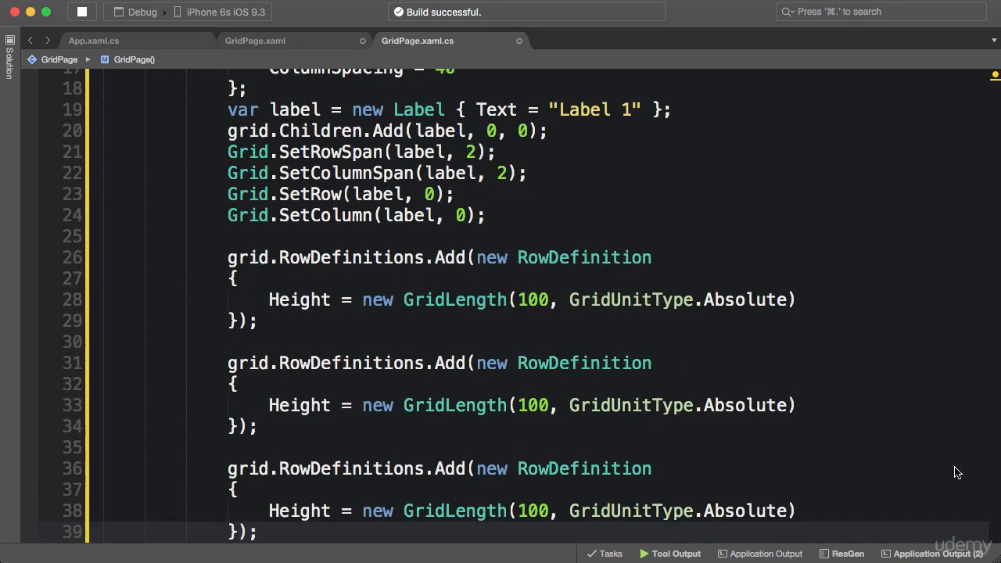
pyautogui.click(260, 532)
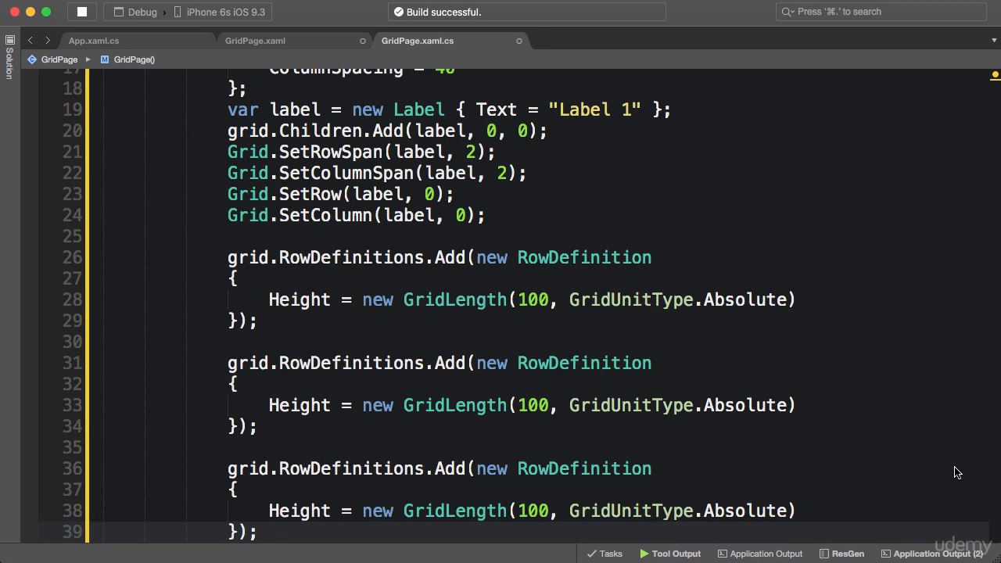
pyautogui.click(551, 405)
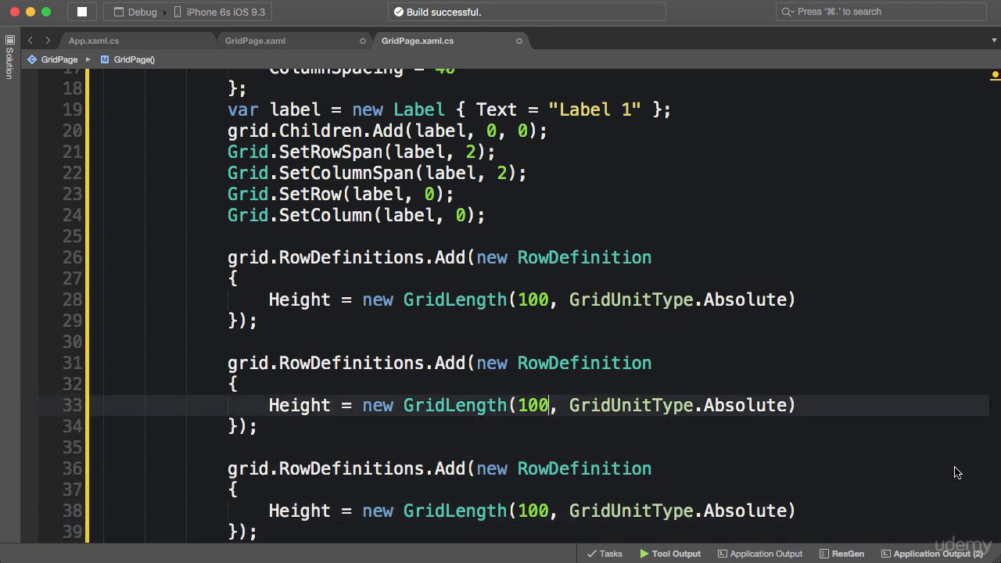
# Change the second GridLength to (2, GridUnitType.Star) and the third to (1, GridUnitType.Auto).
pyautogui.write('2')
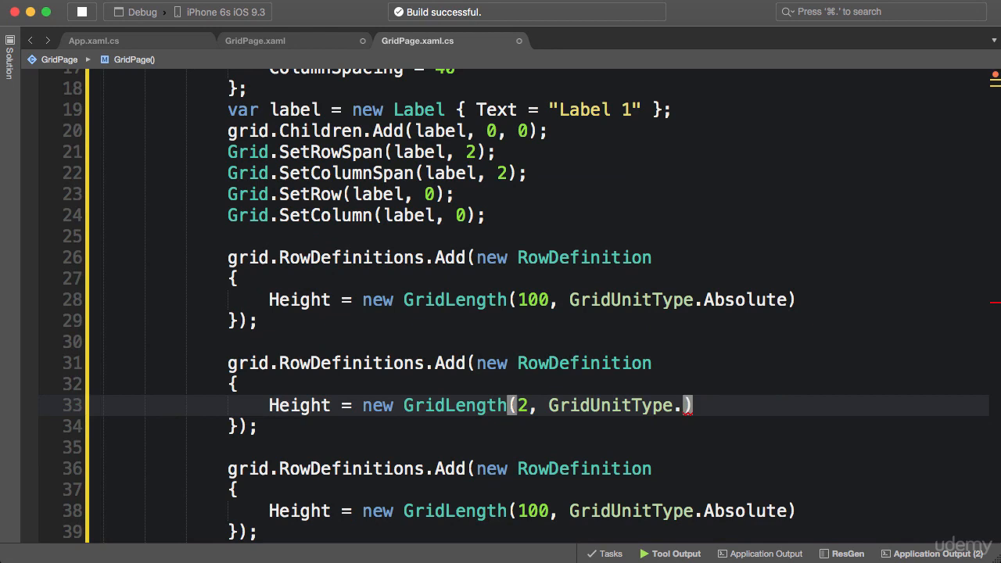
pyautogui.write('Star')
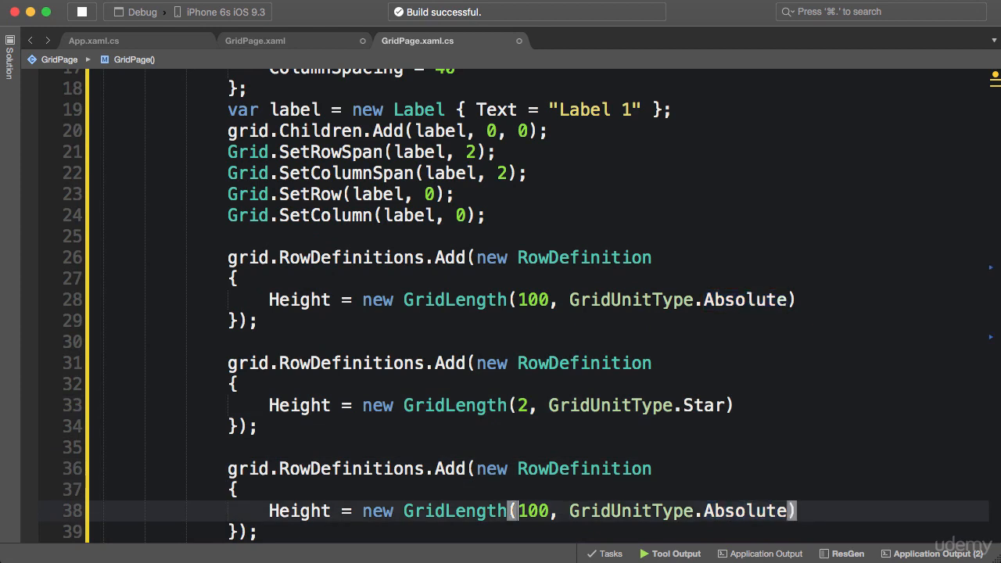
pyautogui.write('1')
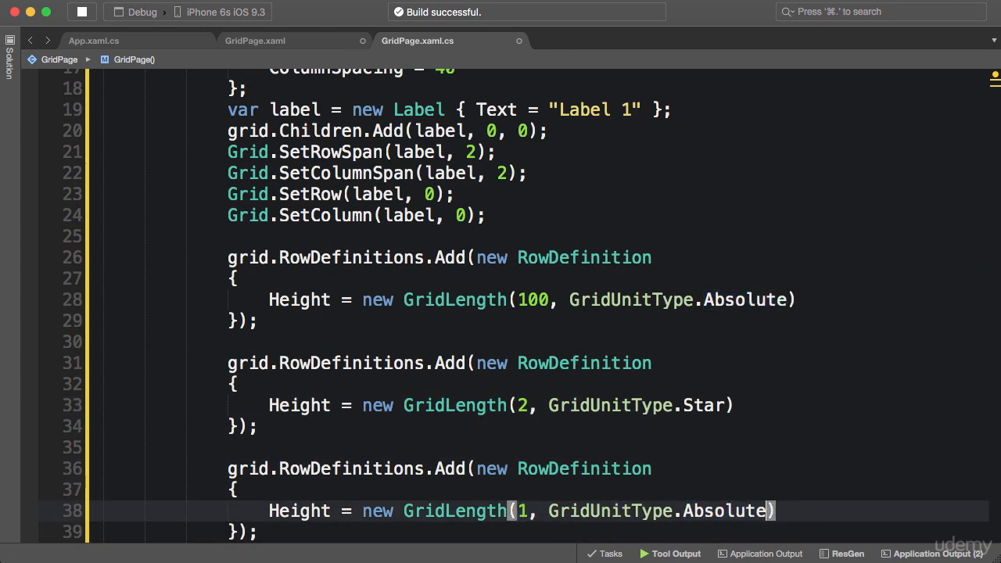
pyautogui.write('Star')
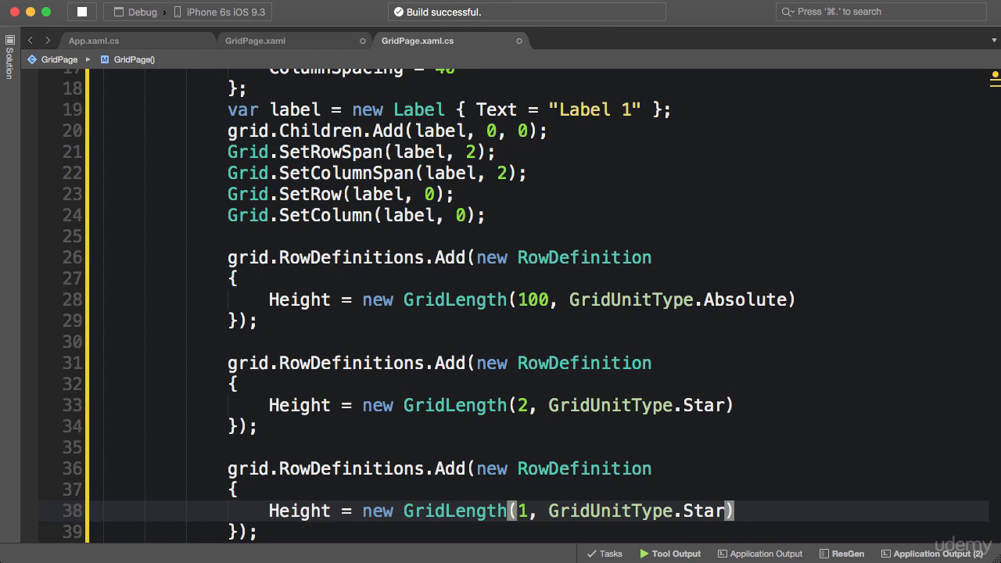
pyautogui.press('Backspace')
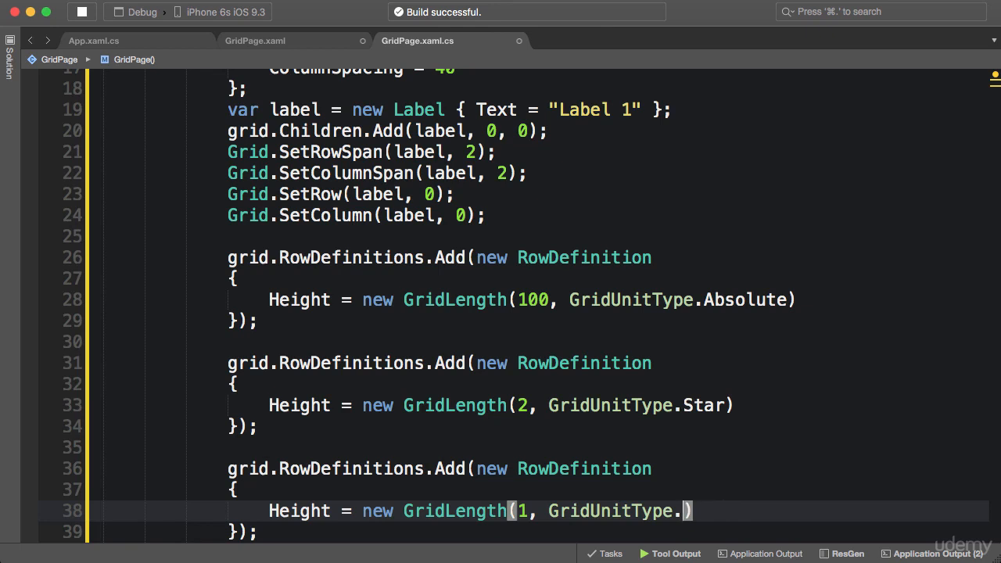
pyautogui.write('Auto')
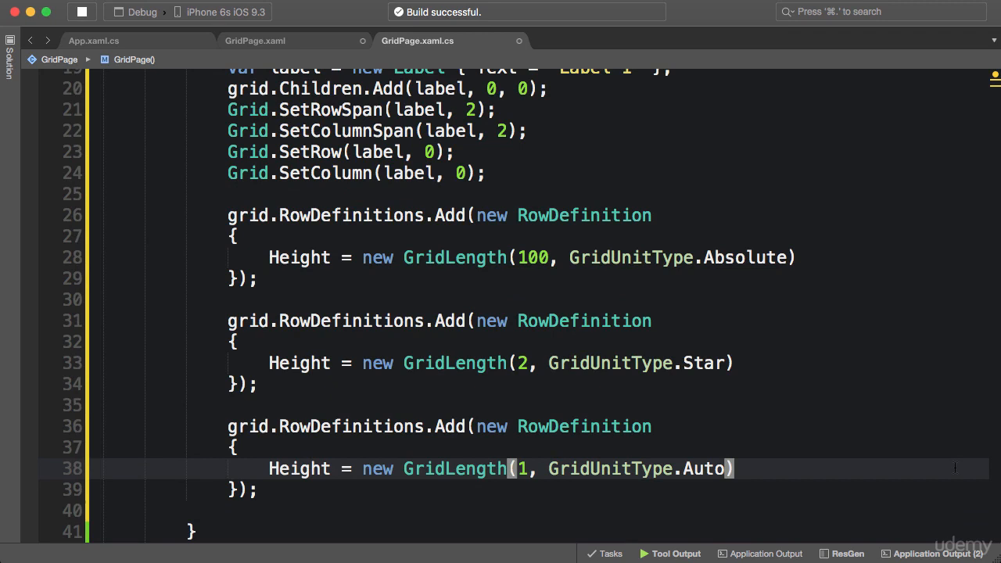
pyautogui.click(257, 40)
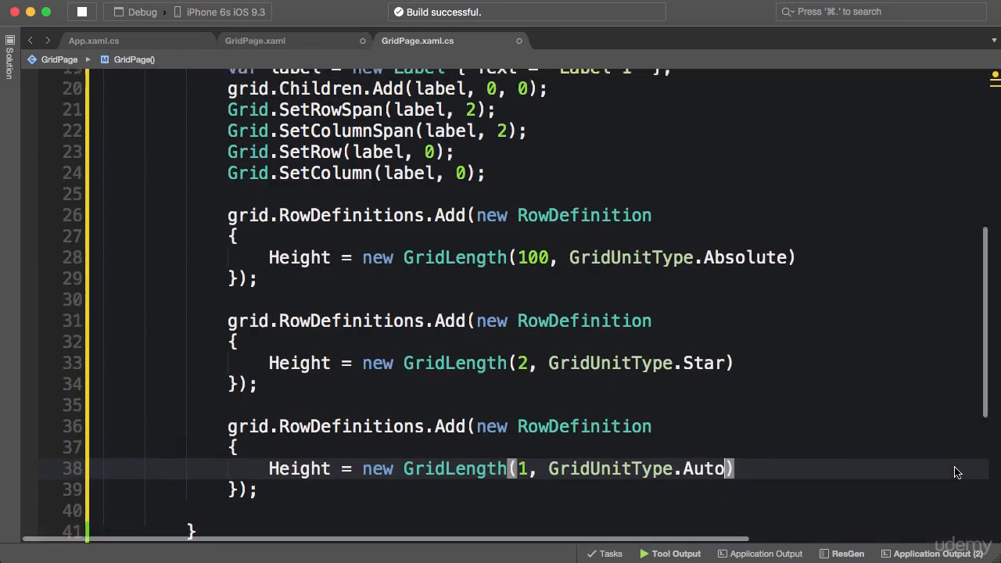
pyautogui.scroll(3)
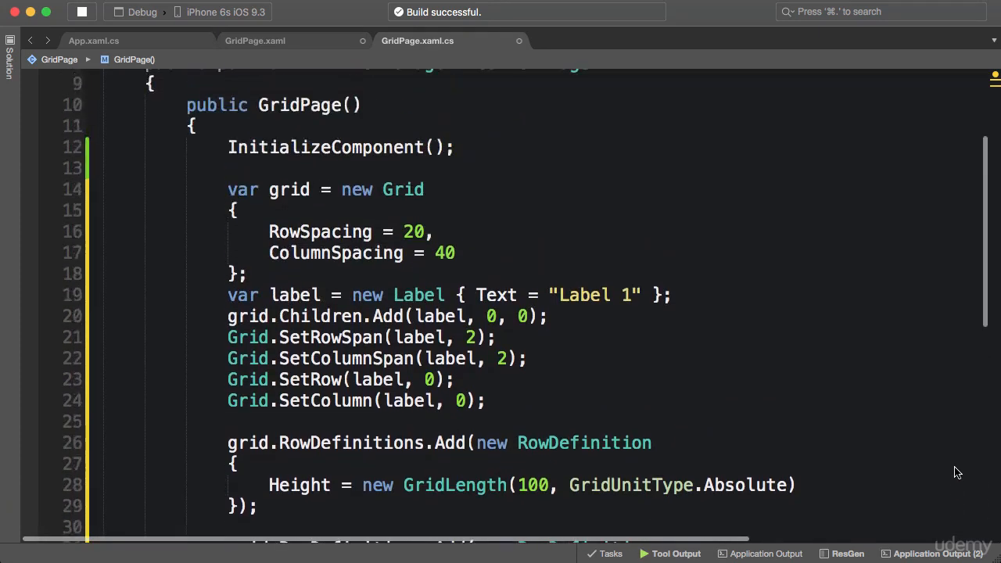